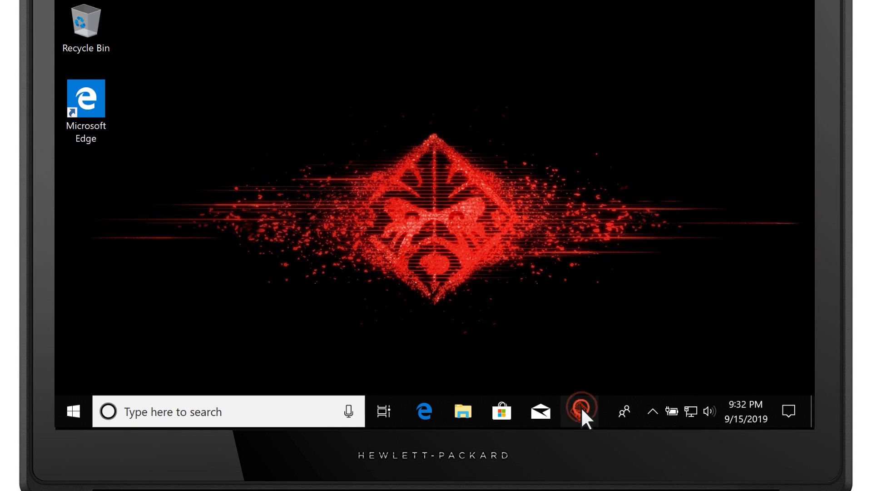
- Launch OMEN Command Center and go to the Macros welcome page
left_click(582, 411)
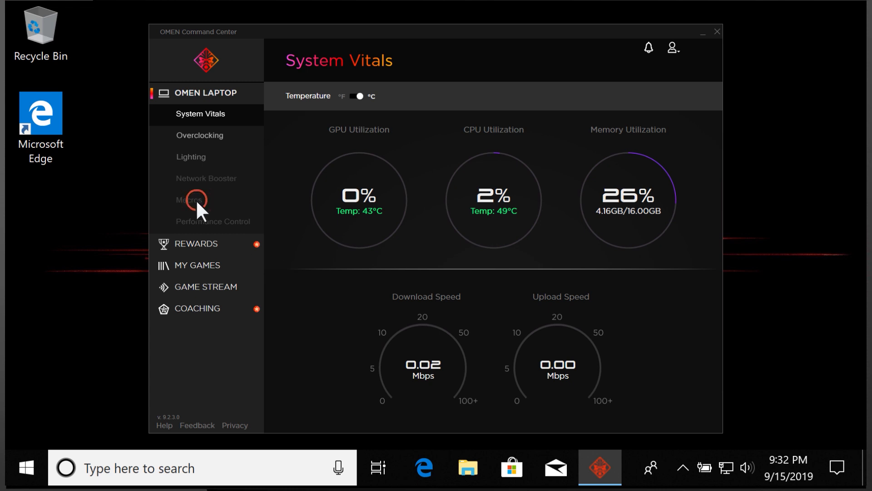
left_click(190, 200)
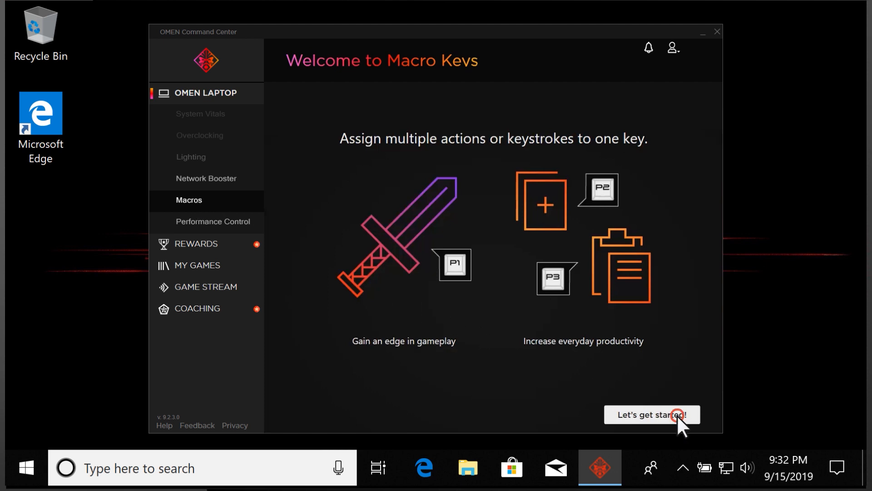
- Get past the intro and start a new macro from the P1 assignment dropdown
left_click(651, 414)
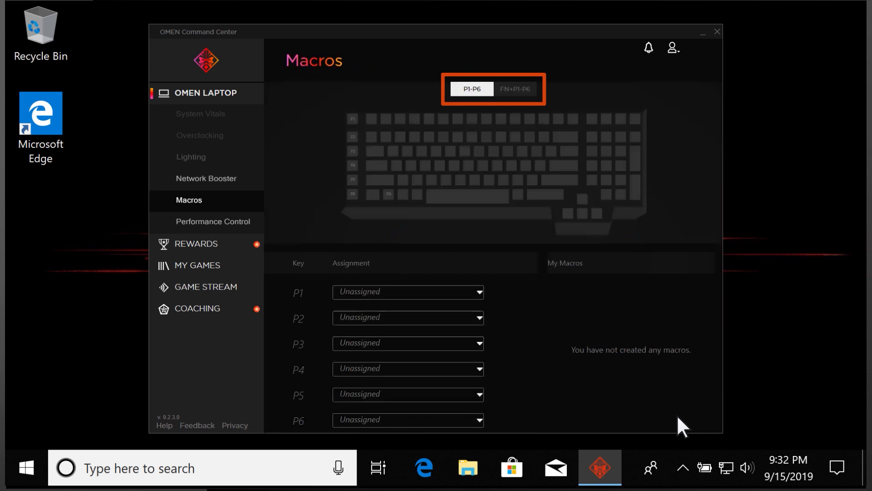
left_click(473, 89)
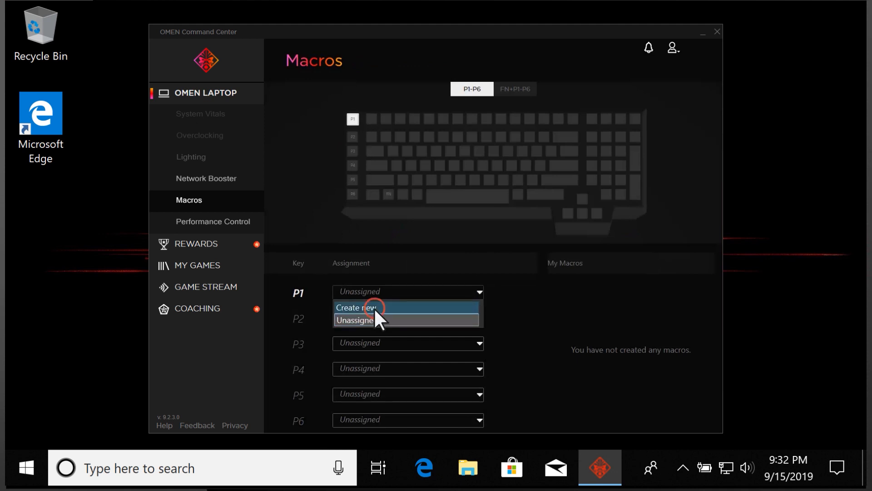
left_click(356, 308)
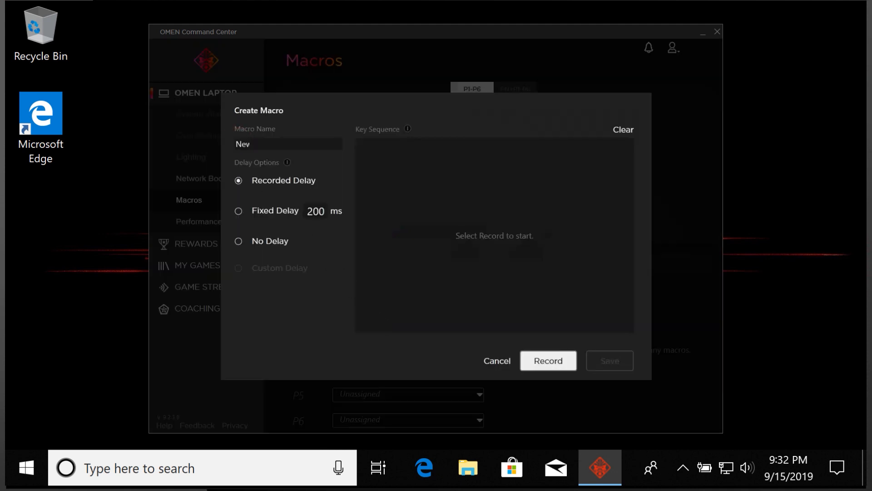
- Name the macro 'New Macro' with No Delay between keystrokes
type("New Macro")
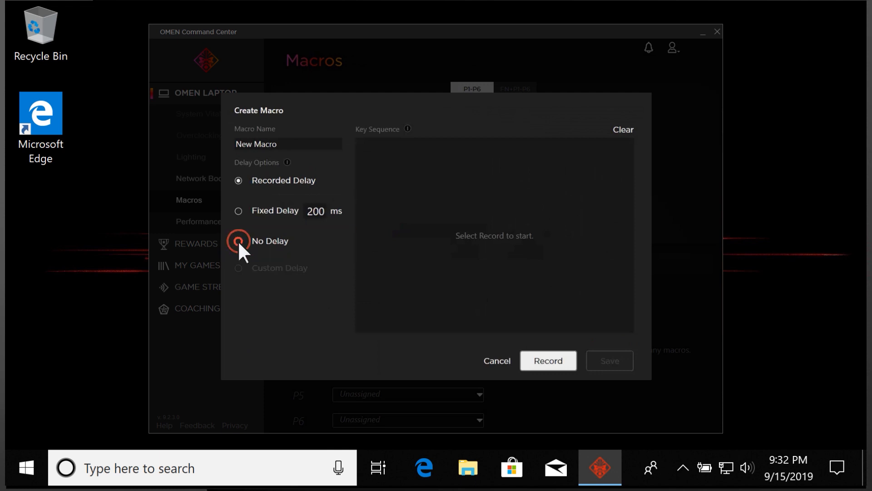
left_click(547, 361)
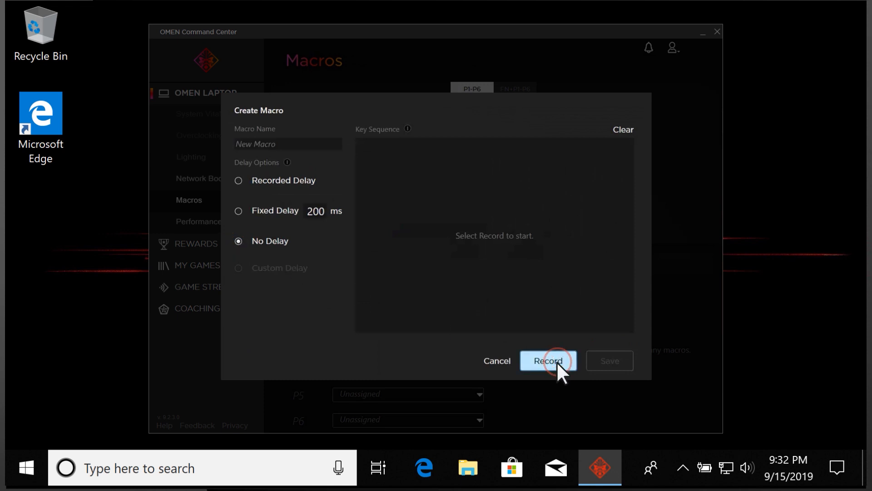
- Record the LeftCtrl, Tab, W key sequence and stop recording
left_click(548, 361)
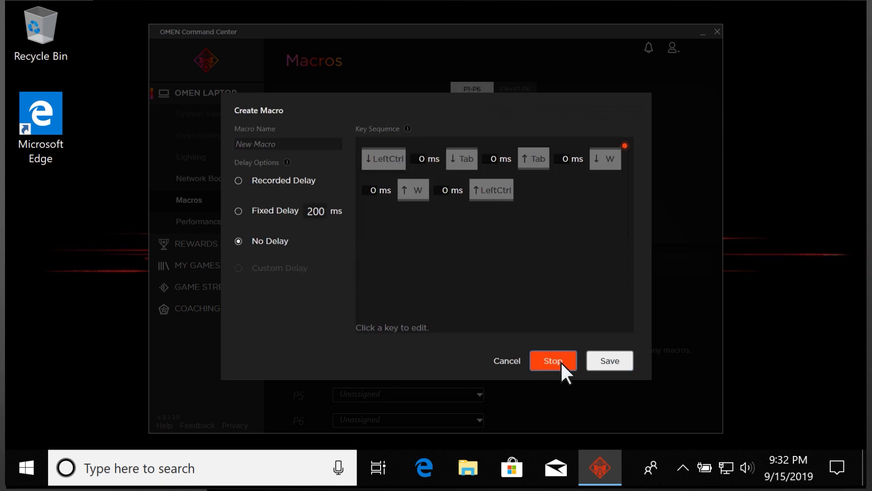
left_click(554, 361)
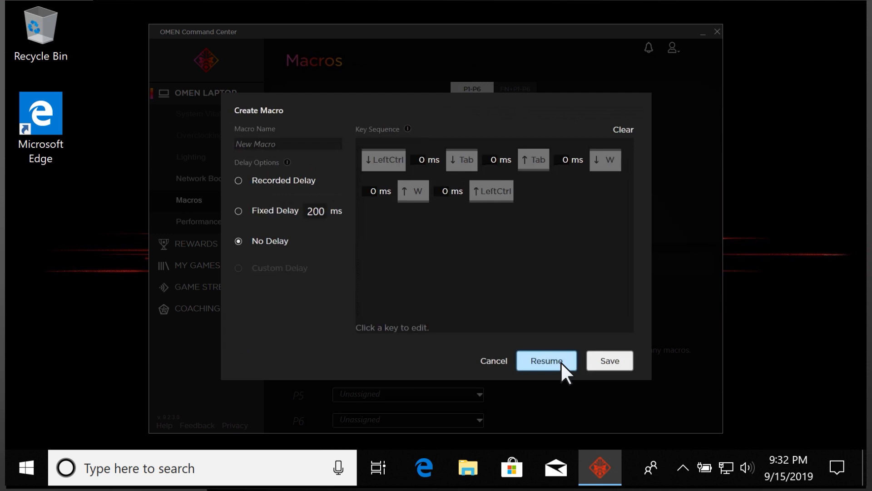
left_click(609, 360)
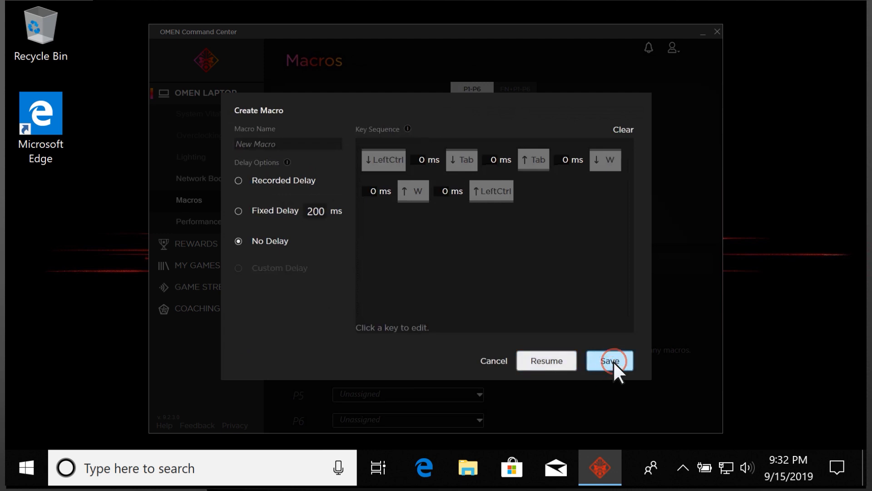
- Save New Macro to P1 and create 'Another Macro' on P2 with No Delay
left_click(610, 361)
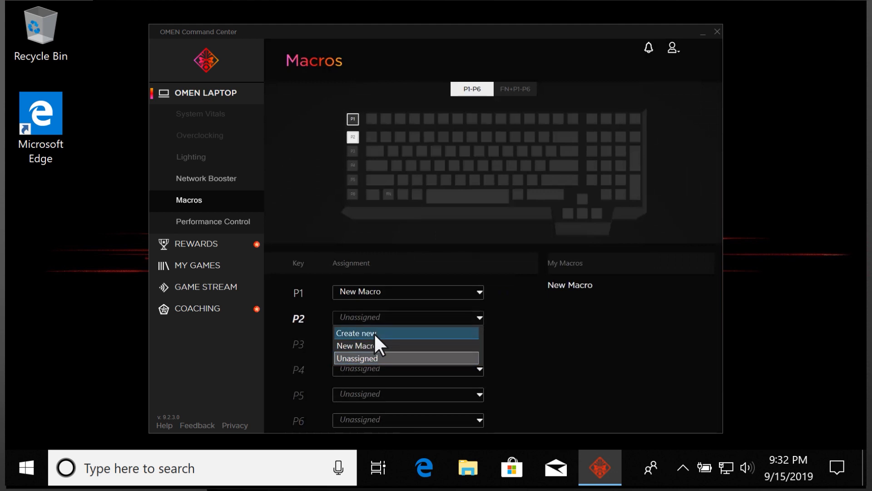
left_click(356, 333)
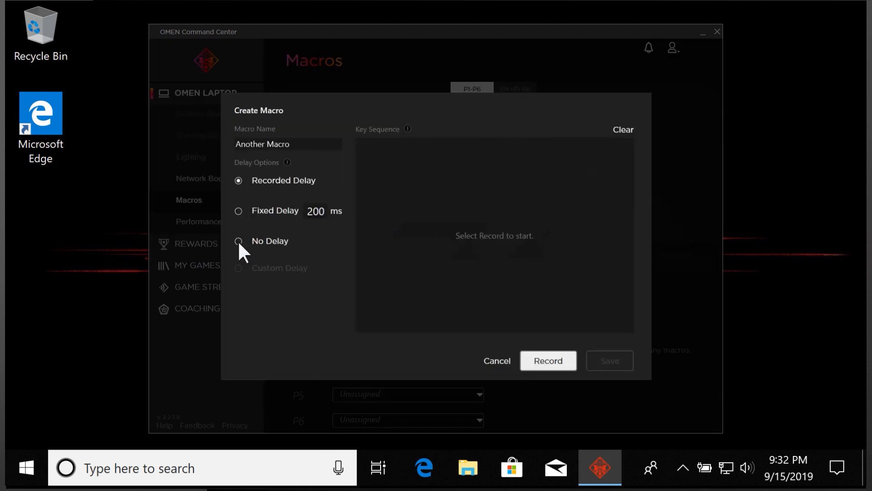
left_click(547, 361)
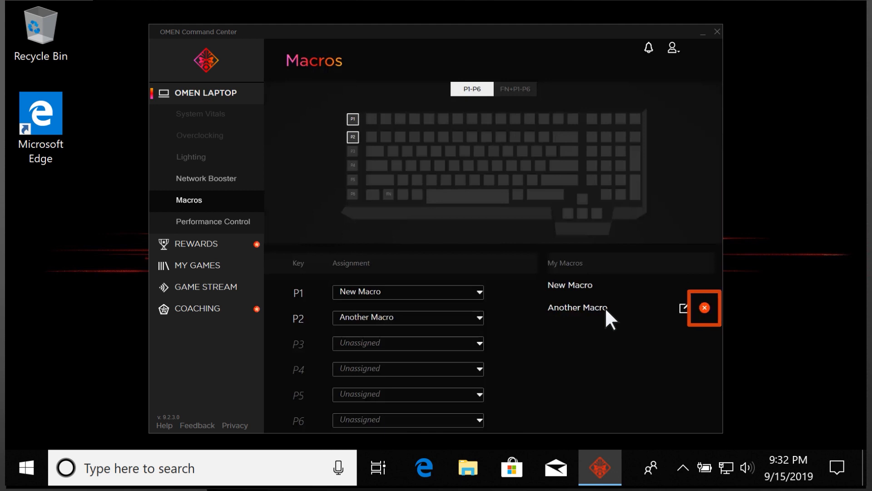
- Delete Another Macro, leaving P2 unassigned
left_click(704, 308)
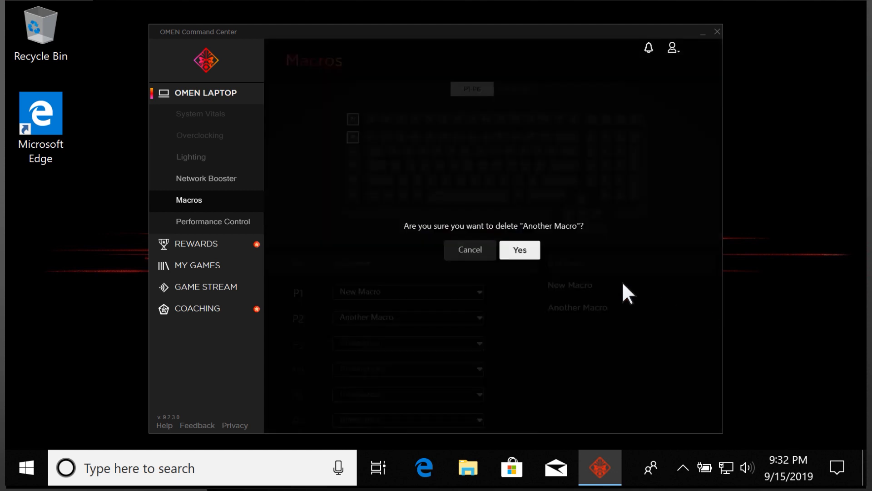
left_click(519, 250)
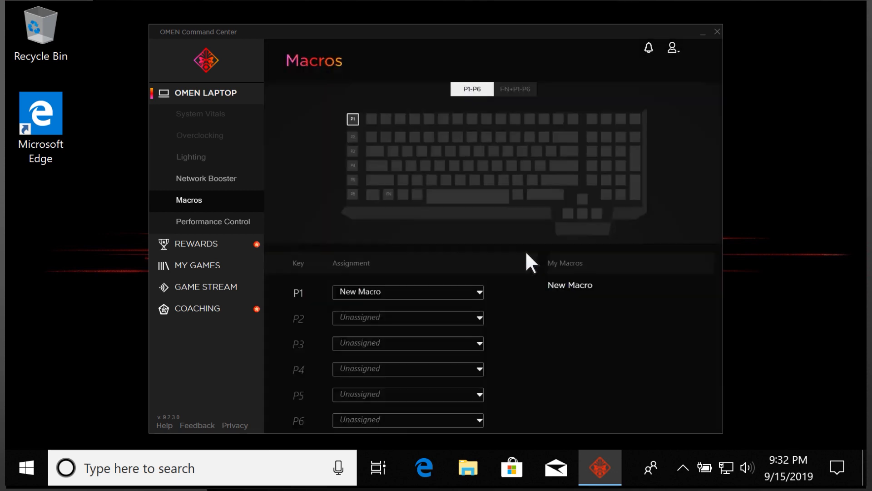